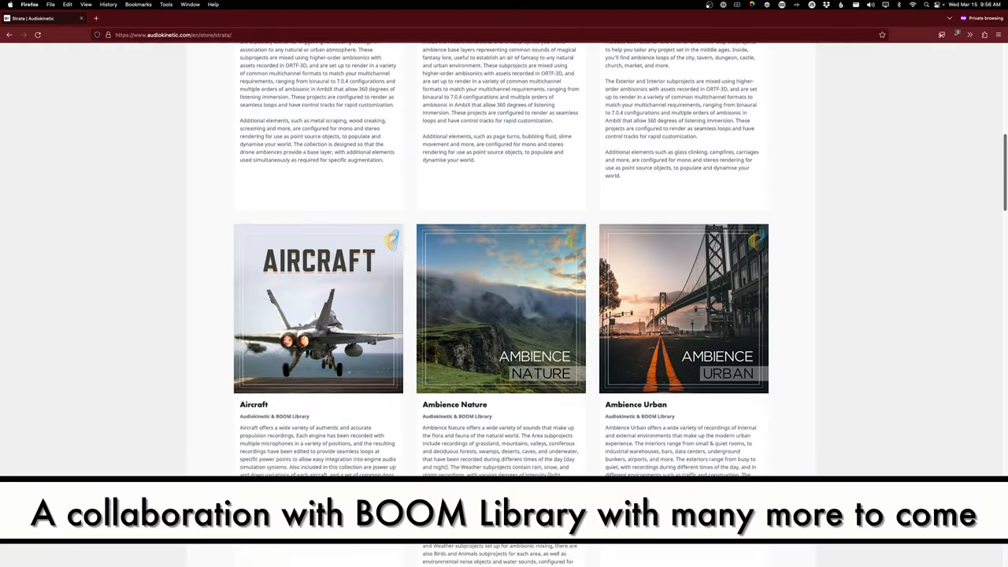
Scroll the Strata catalogue past Animal and Bullets to the Doors, Explosions and Footstep collections
{"action": "scroll", "scroll_direction": "down", "scroll_amount": 3}
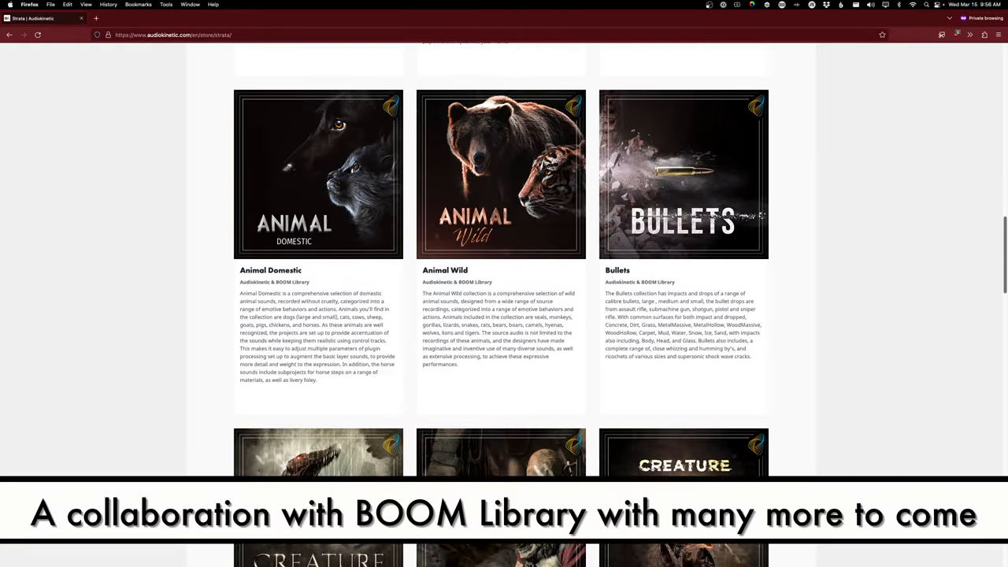
{"action": "scroll", "scroll_direction": "down", "scroll_amount": 3}
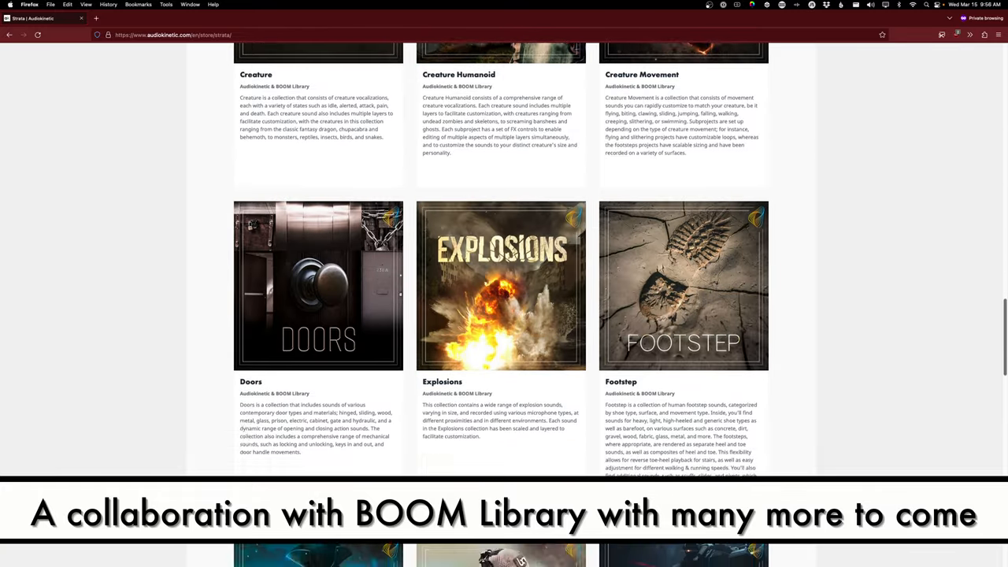
{"action": "scroll", "scroll_direction": "down", "scroll_amount": 3}
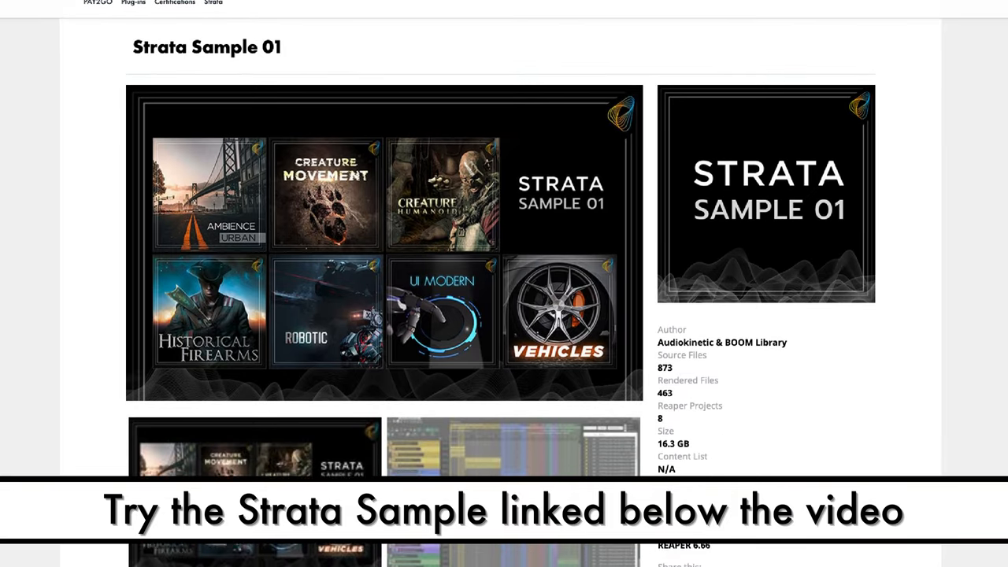
Scroll through the Strata Sample 01 page showing its file counts and 16.3 GB size
{"action": "scroll", "scroll_direction": "down", "scroll_amount": 3}
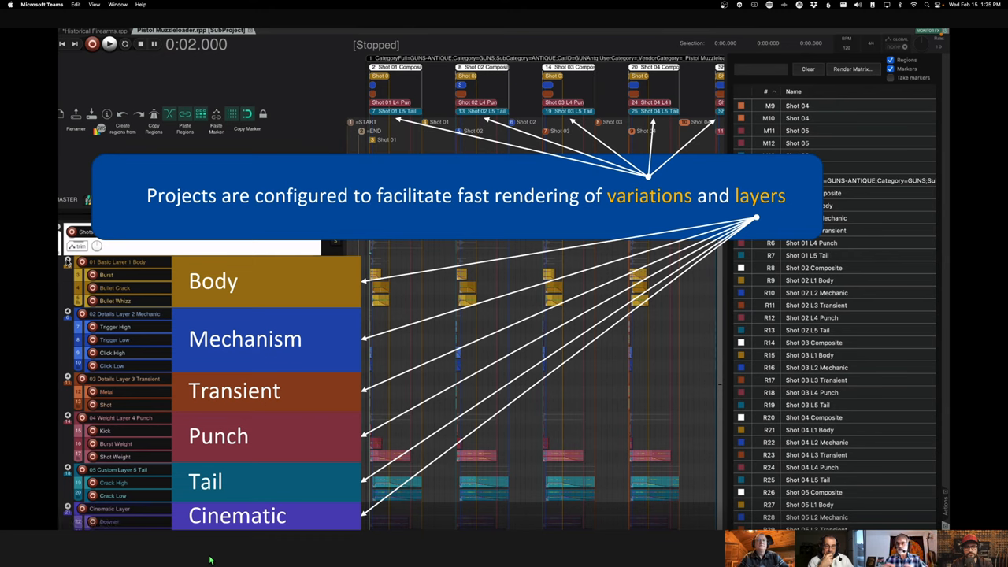
{"action": "mouse_move", "coordinate": [133, 301]}
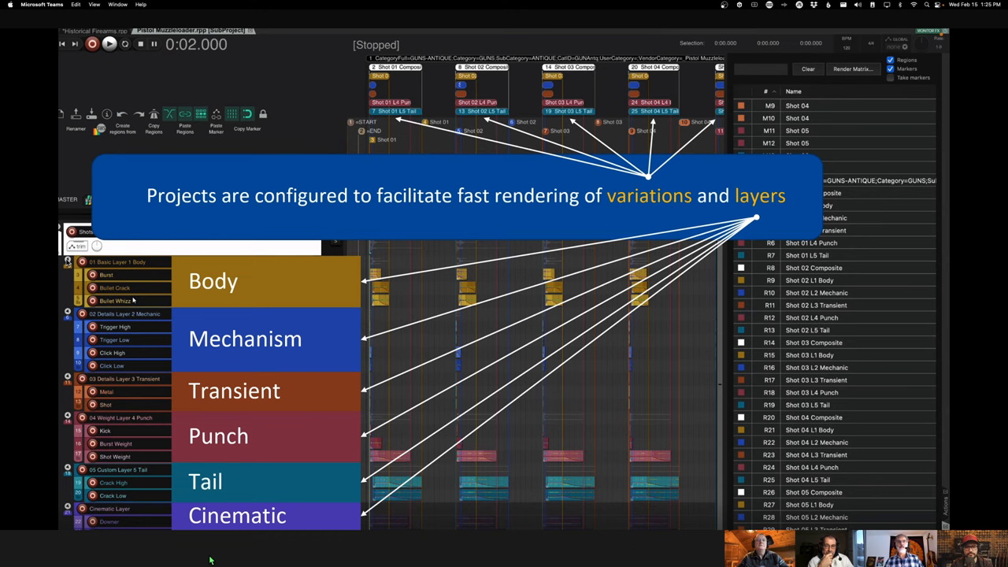
{"action": "mouse_move", "coordinate": [156, 335]}
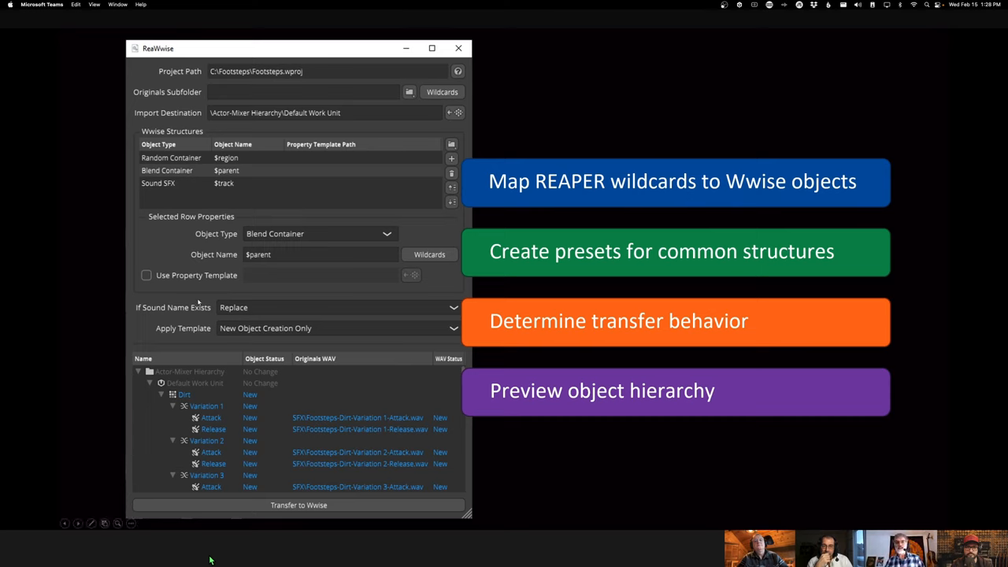
{"action": "mouse_move", "coordinate": [363, 517]}
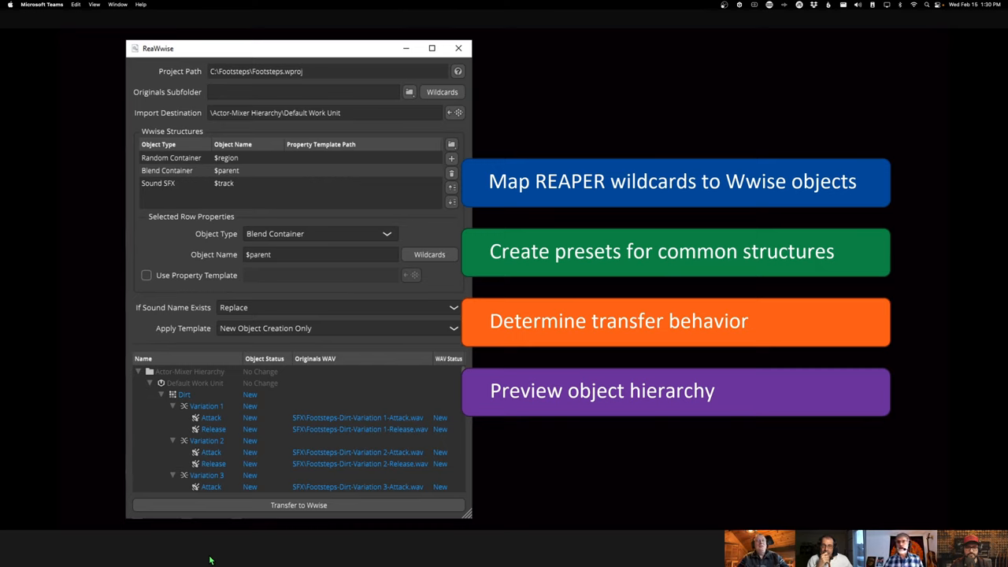
{"action": "mouse_move", "coordinate": [753, 457]}
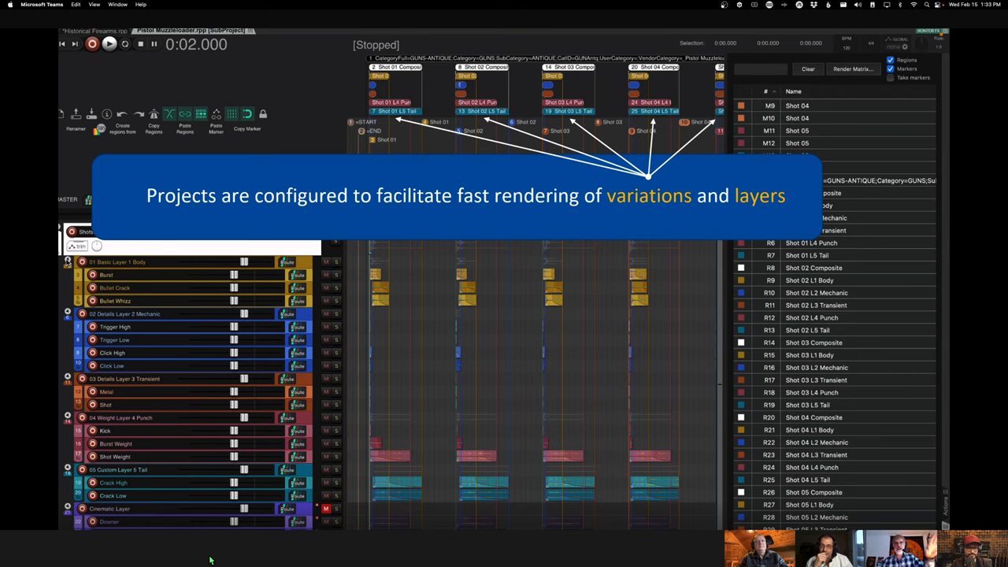
{"action": "mouse_move", "coordinate": [428, 452]}
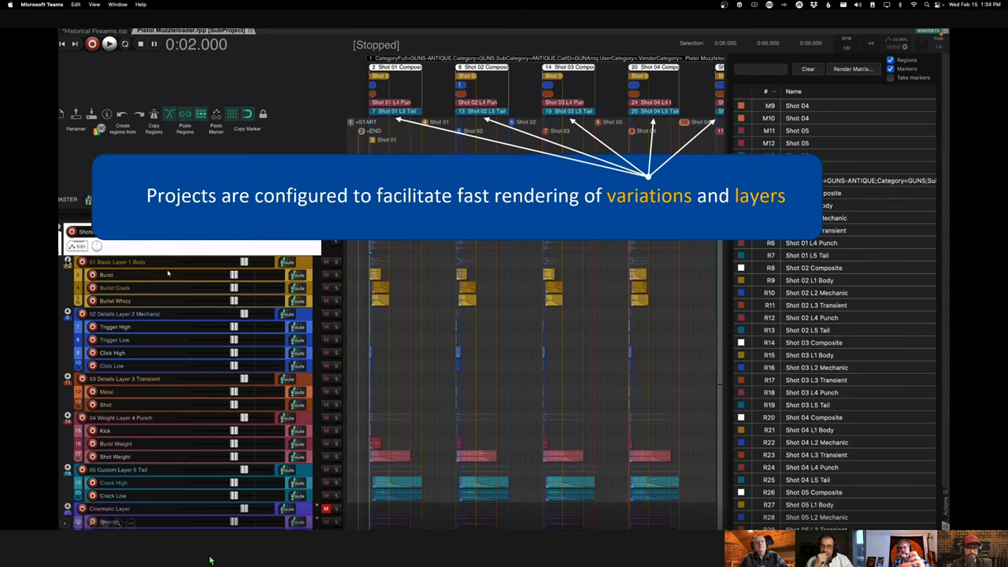
{"action": "mouse_move", "coordinate": [155, 387]}
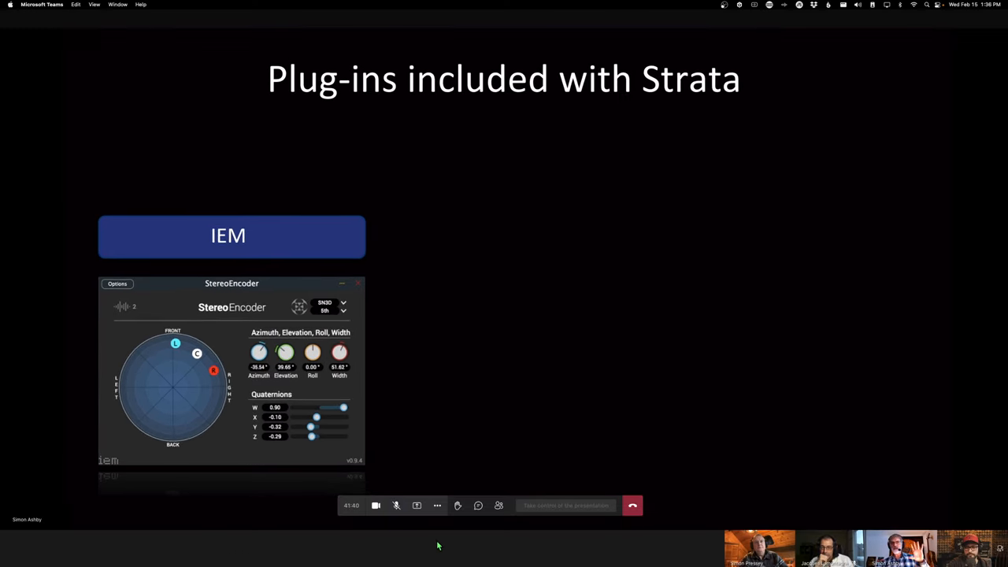
{"action": "mouse_move", "coordinate": [406, 530]}
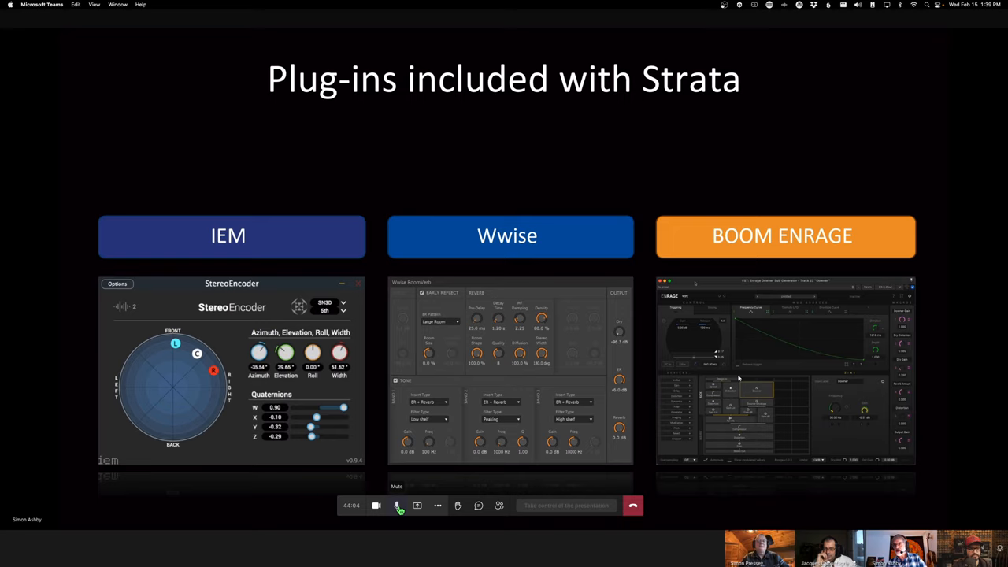
{"action": "mouse_move", "coordinate": [739, 433]}
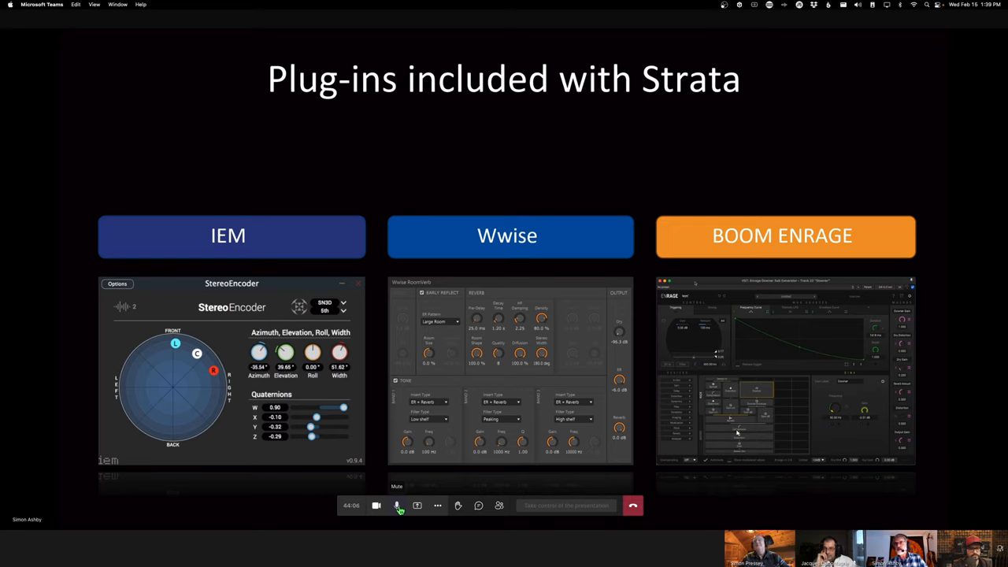
{"action": "mouse_move", "coordinate": [725, 407]}
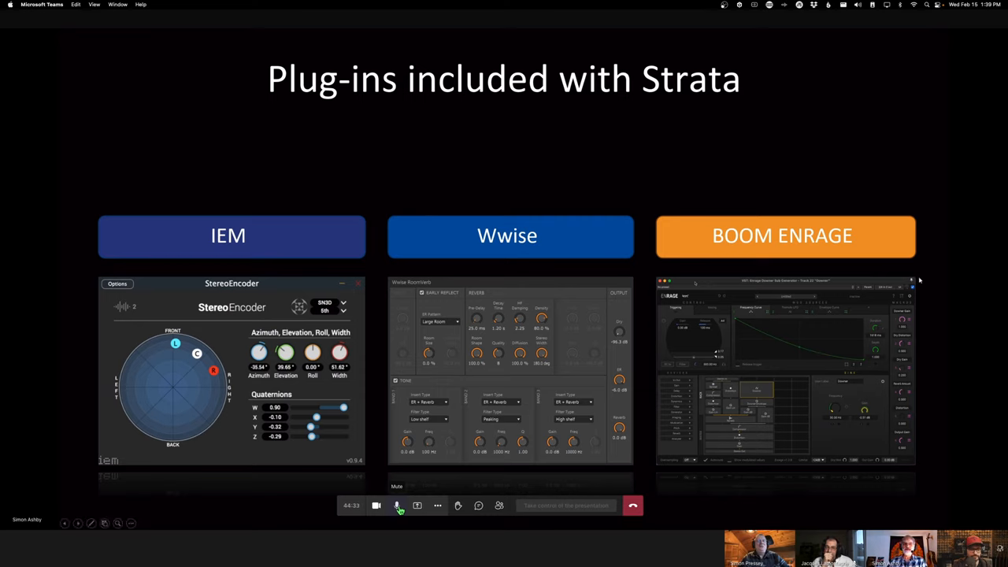
{"action": "mouse_move", "coordinate": [832, 300]}
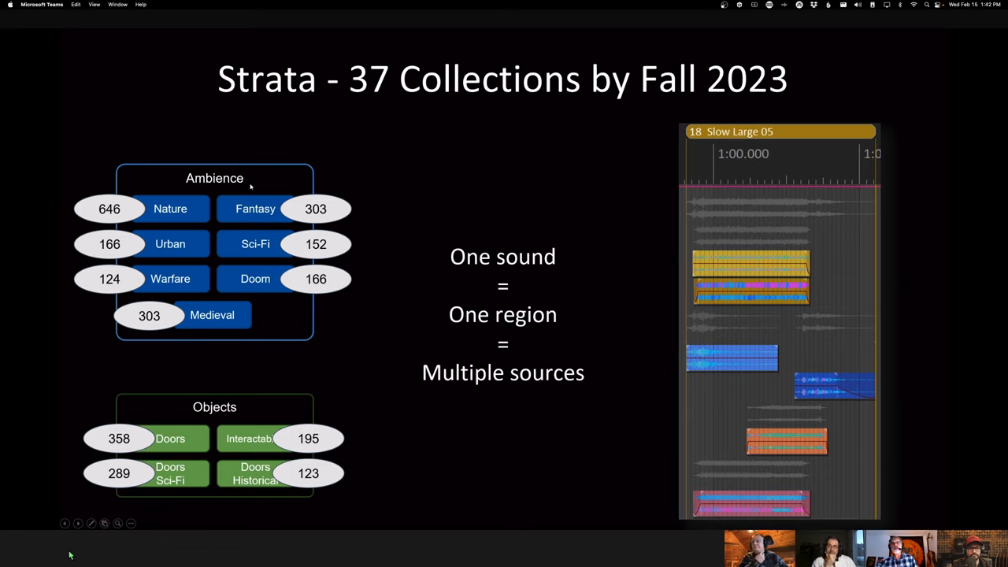
{"action": "mouse_move", "coordinate": [352, 222]}
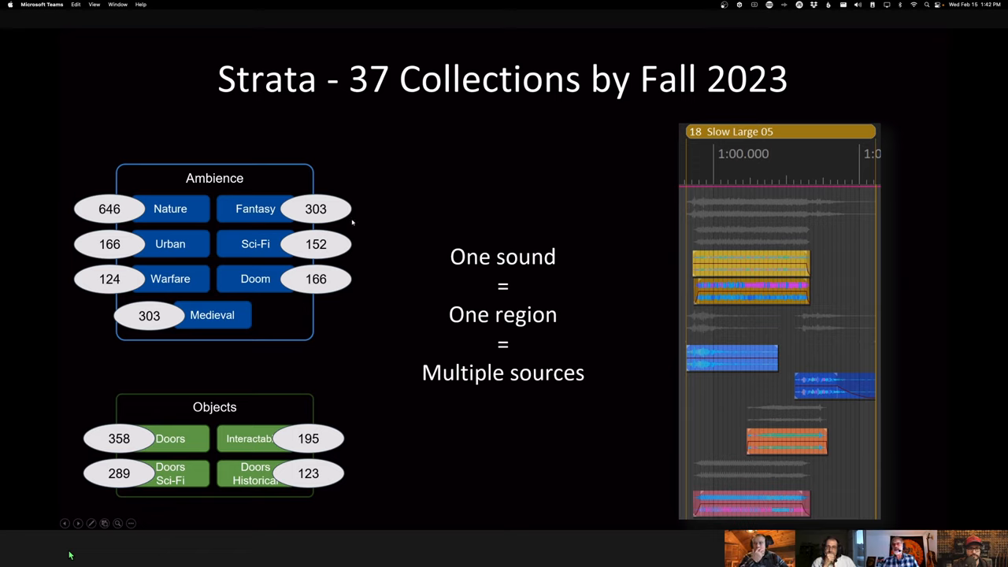
{"action": "mouse_move", "coordinate": [827, 286]}
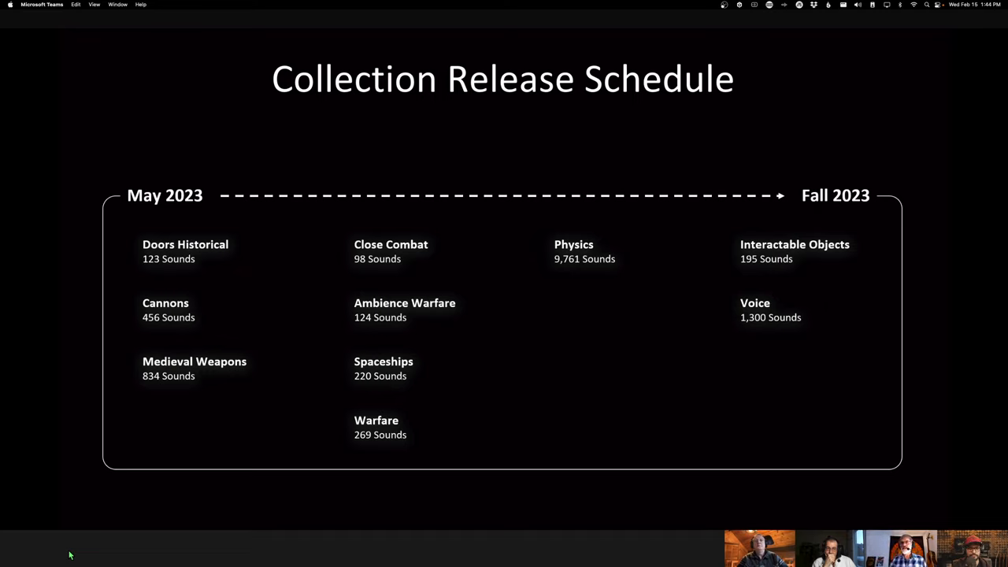
Trigger the slide animation outlining the Physics entry with 9,761 sounds
{"action": "left_click", "coordinate": [587, 251]}
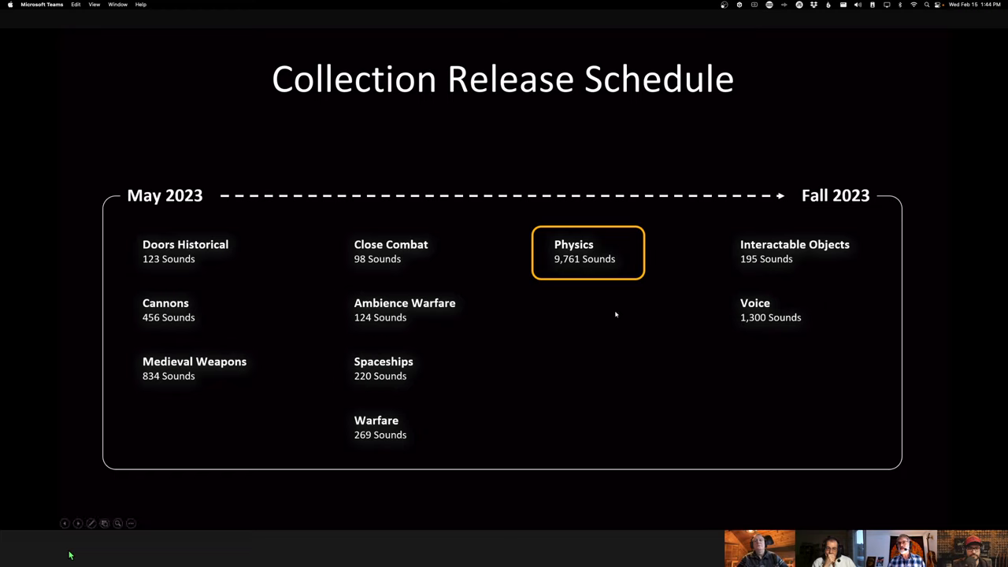
{"action": "mouse_move", "coordinate": [627, 268]}
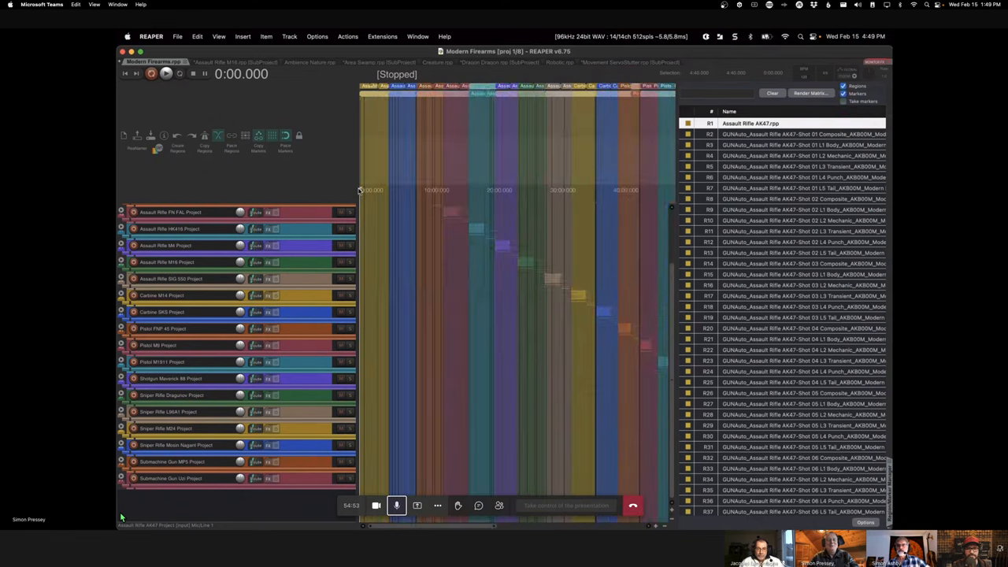
Filter the Region/Marker Manager by 'm16' and open the Assault Rifle M16 subproject
{"action": "left_click", "coordinate": [716, 93]}
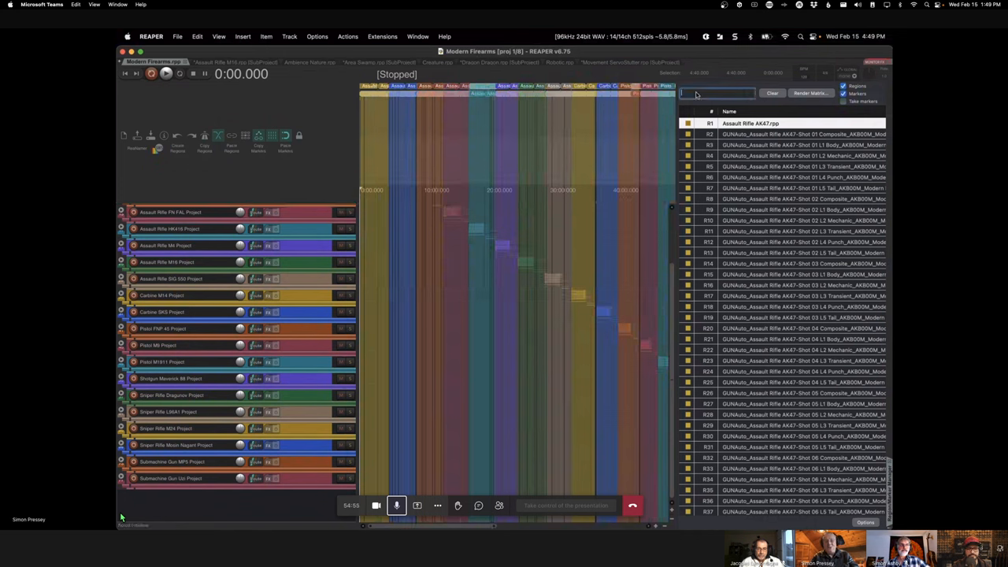
{"action": "type", "text": "m16"}
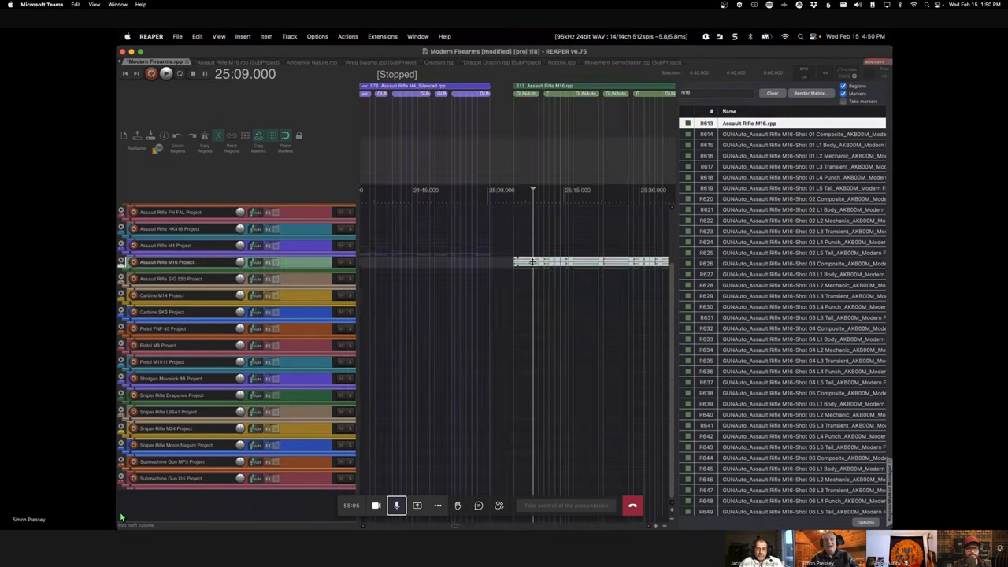
{"action": "left_click", "coordinate": [230, 62]}
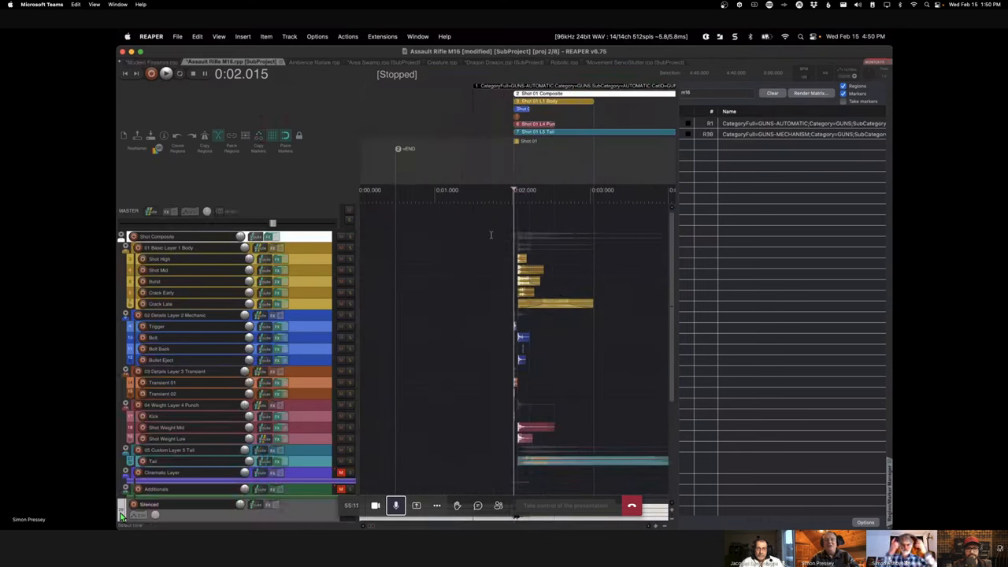
Play back the six M16 shots, then stop playback
{"action": "left_click", "coordinate": [166, 73]}
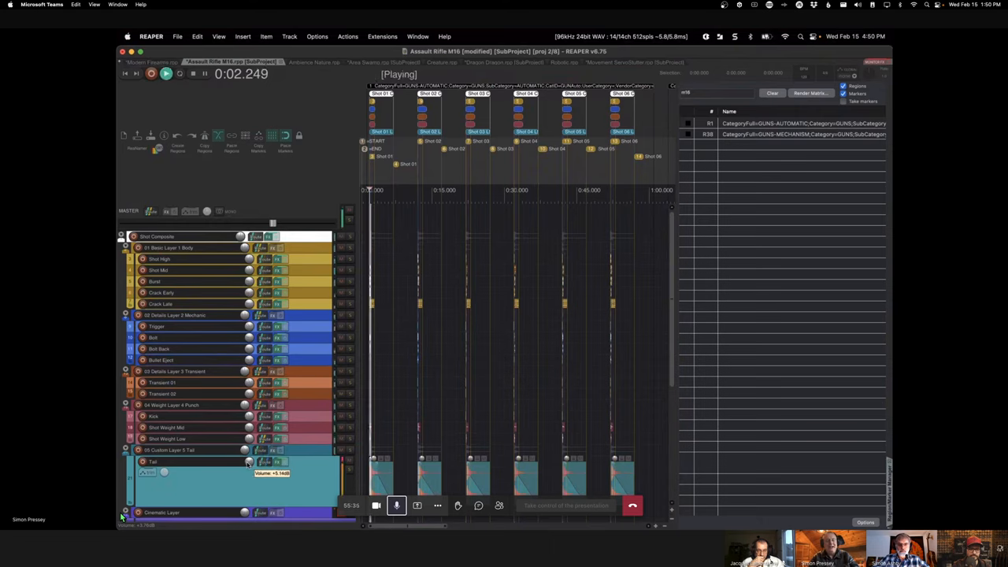
{"action": "left_click", "coordinate": [193, 73]}
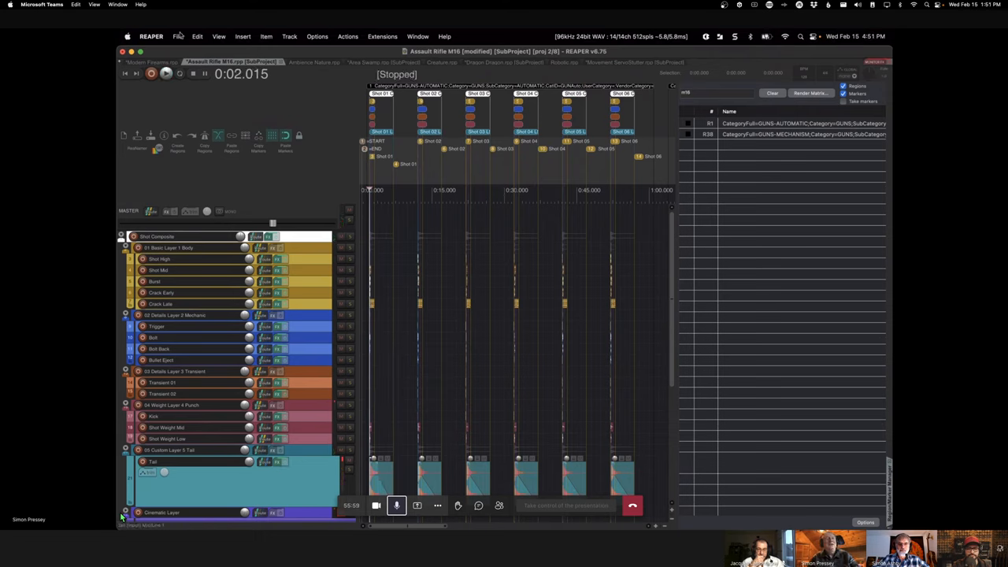
Save the subproject as a new copy named 'Assault Rifle M16_demo'
{"action": "left_click", "coordinate": [178, 36]}
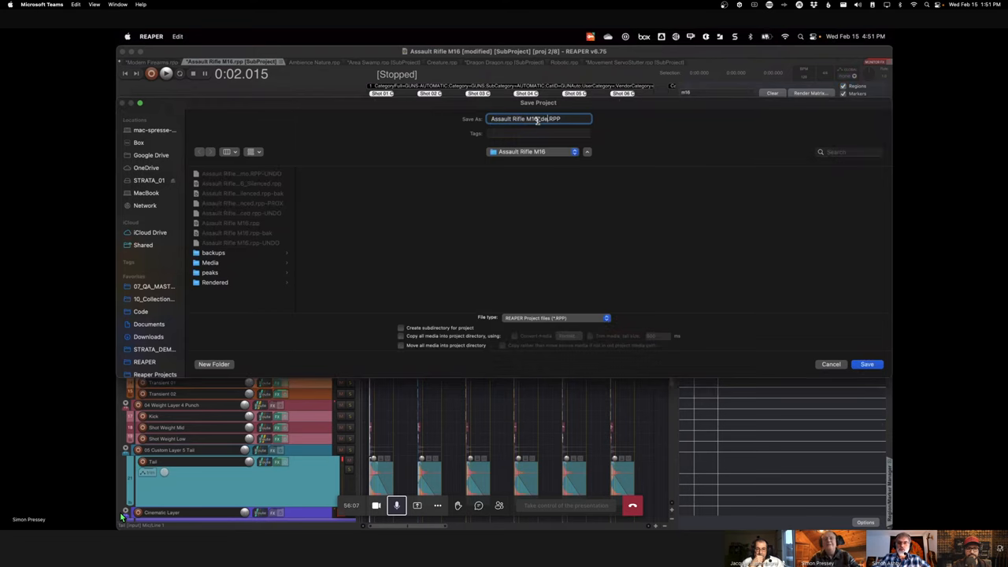
{"action": "type", "text": "demo"}
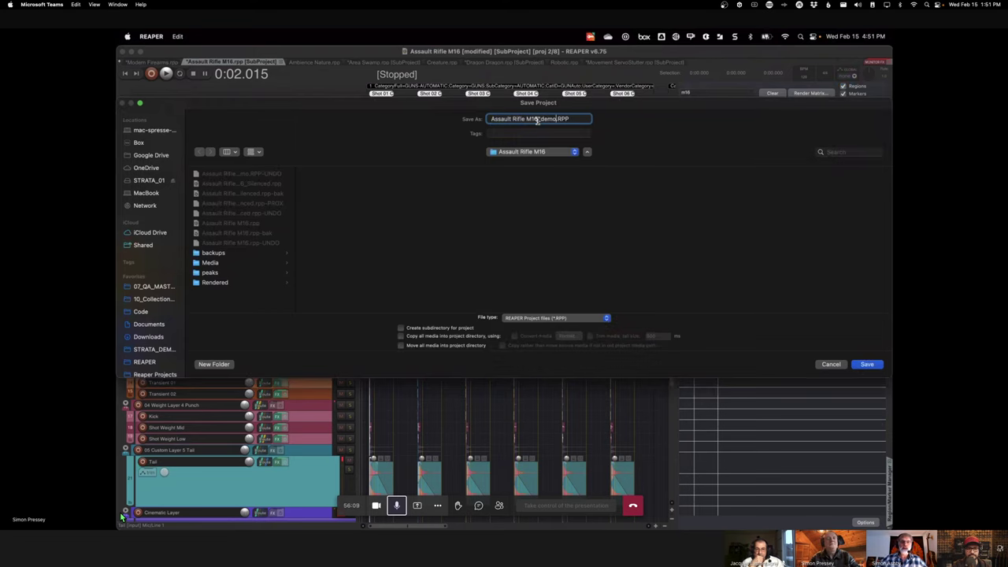
{"action": "left_click", "coordinate": [866, 364]}
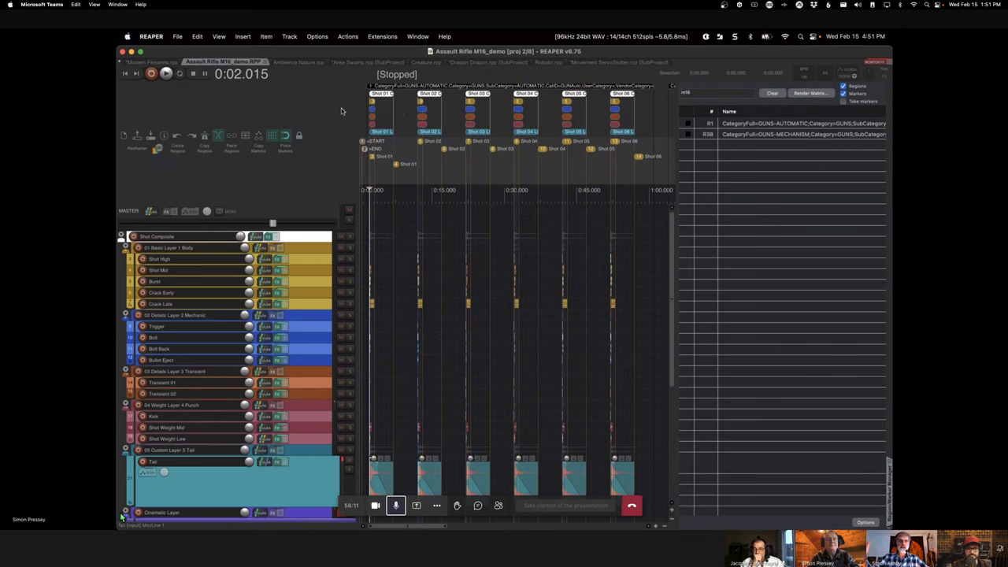
Review the Render dialog's region render matrix settings, then close it
{"action": "left_click", "coordinate": [809, 93]}
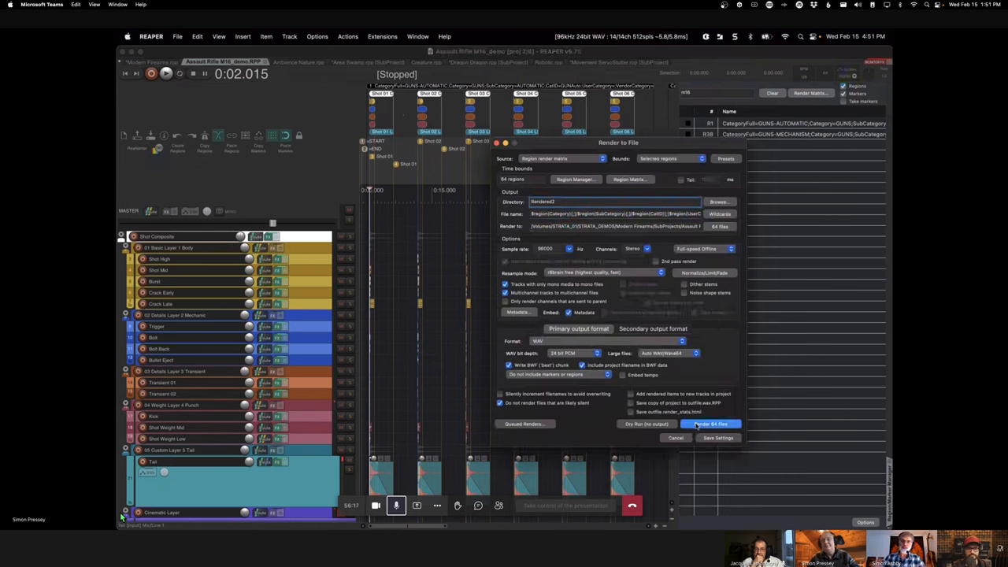
{"action": "left_click", "coordinate": [710, 424]}
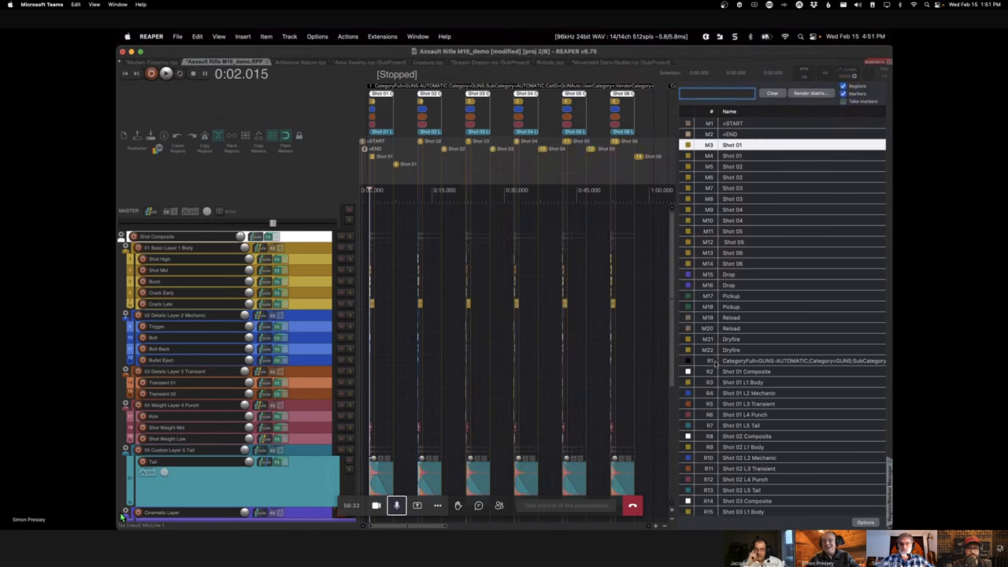
Play and stop the M16 demo, then select the Shot 01 Composite region
{"action": "scroll", "scroll_direction": "down", "scroll_amount": 3}
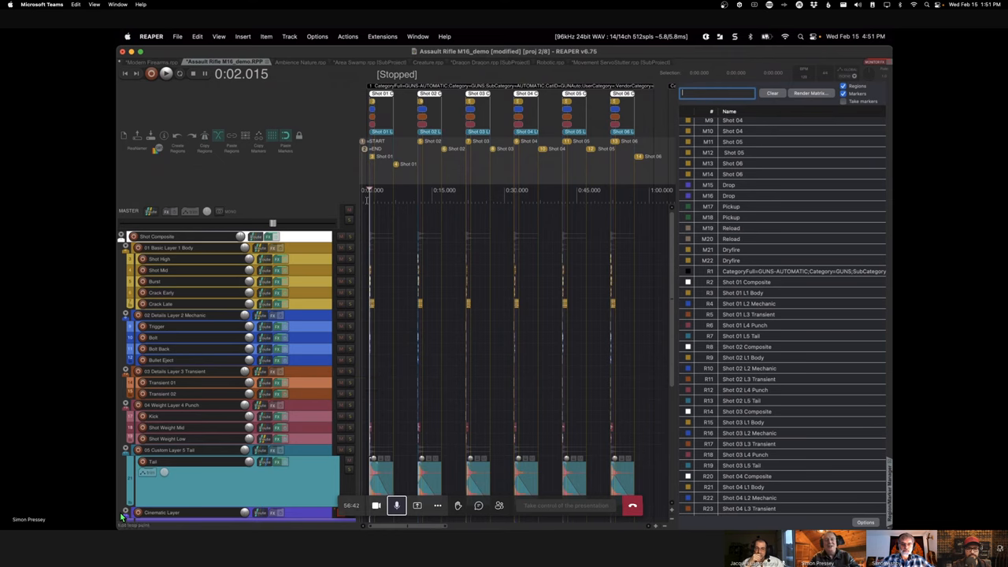
{"action": "left_click", "coordinate": [166, 73]}
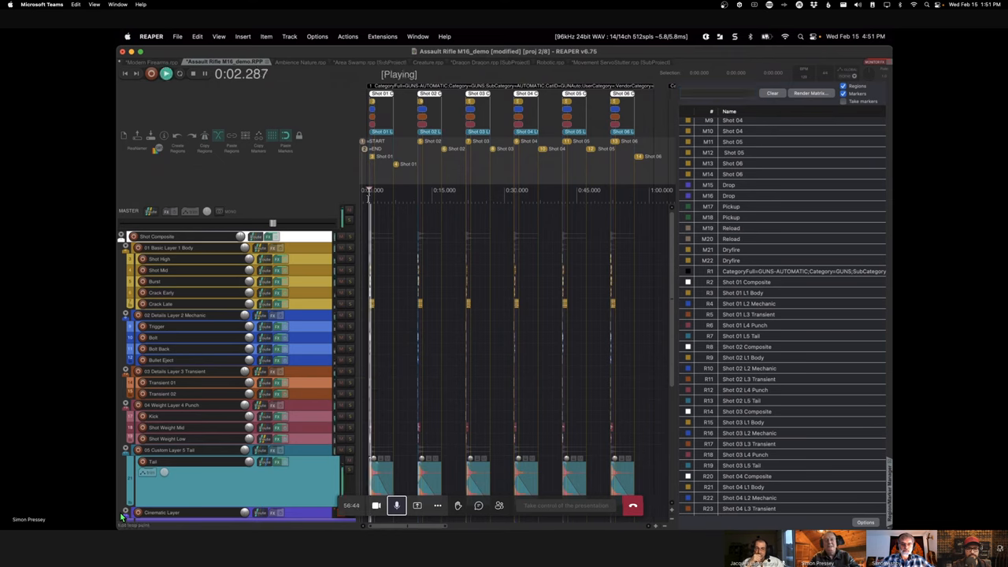
{"action": "left_click", "coordinate": [178, 73]}
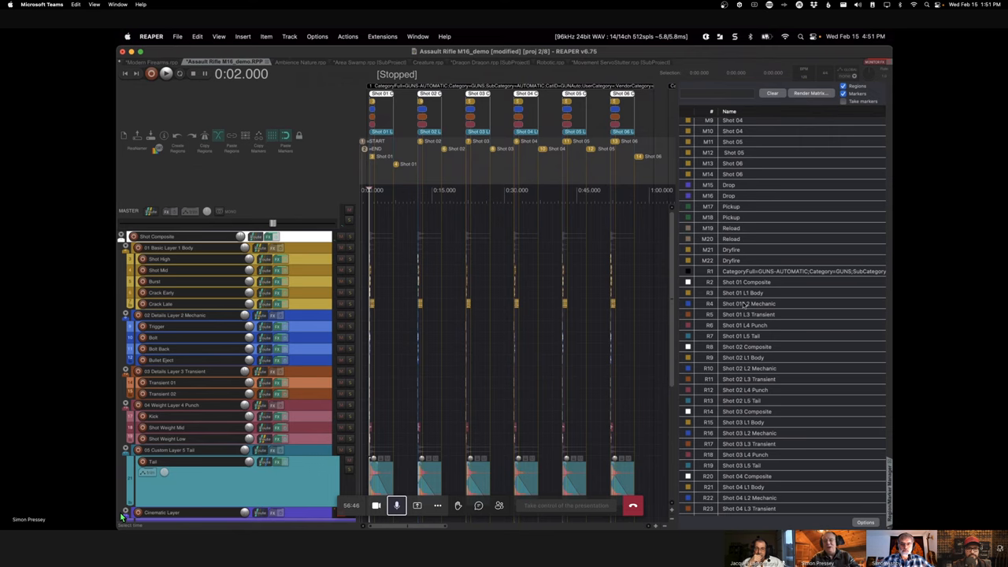
{"action": "left_click", "coordinate": [746, 282]}
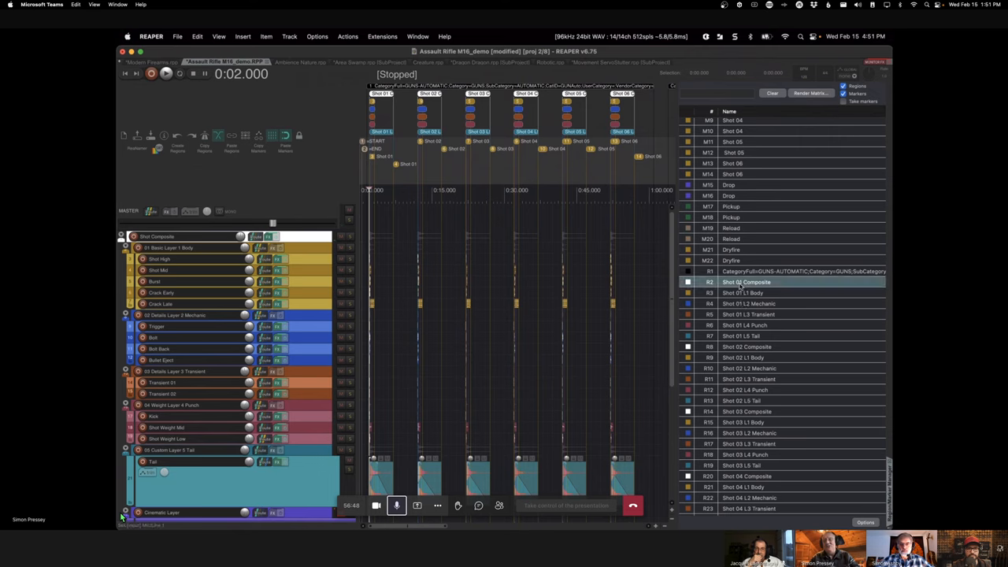
Scroll the region list and switch to the Ambience Nature project
{"action": "scroll", "scroll_direction": "down", "scroll_amount": 3}
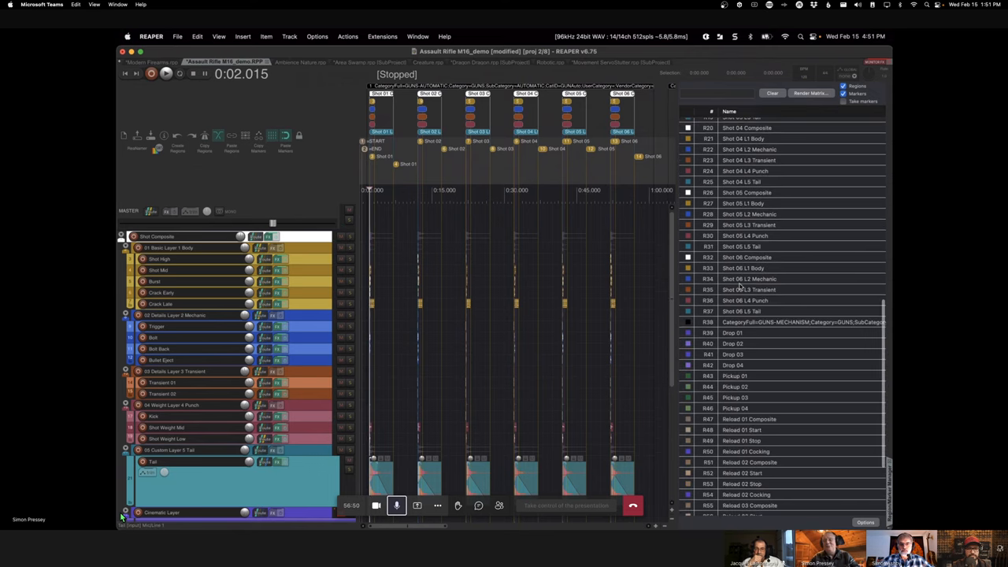
{"action": "scroll", "scroll_direction": "down", "scroll_amount": 3}
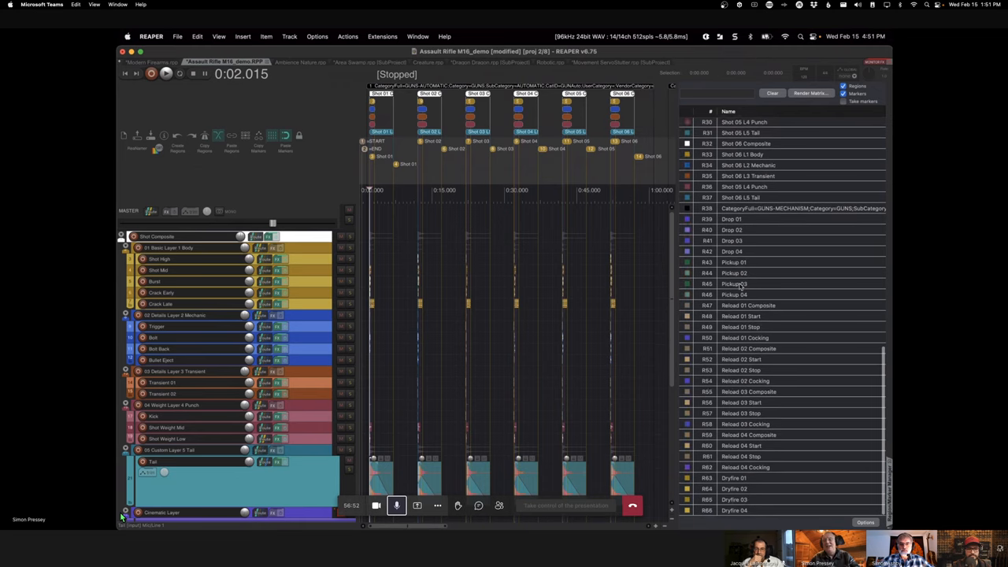
{"action": "left_click", "coordinate": [293, 62]}
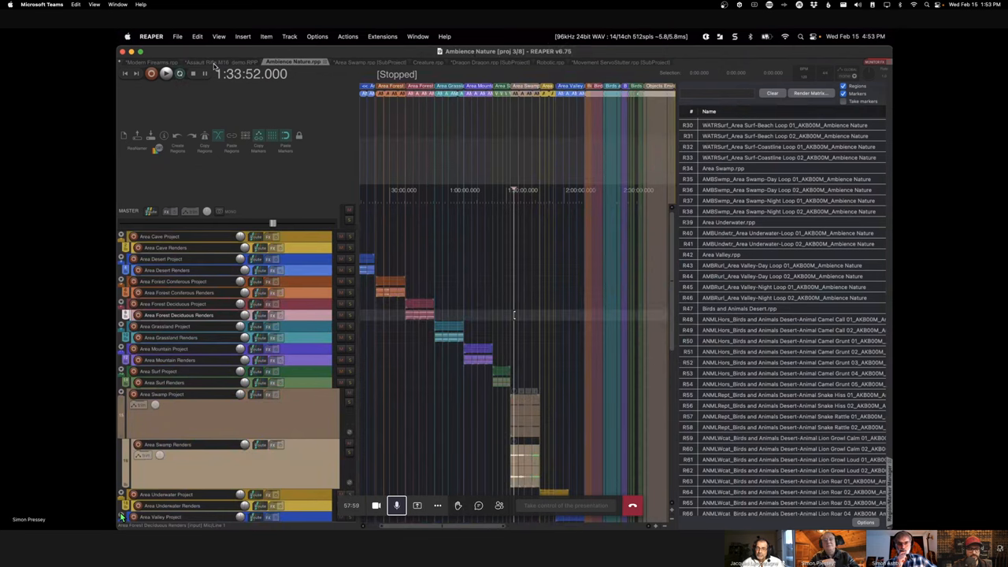
{"action": "left_click", "coordinate": [223, 62]}
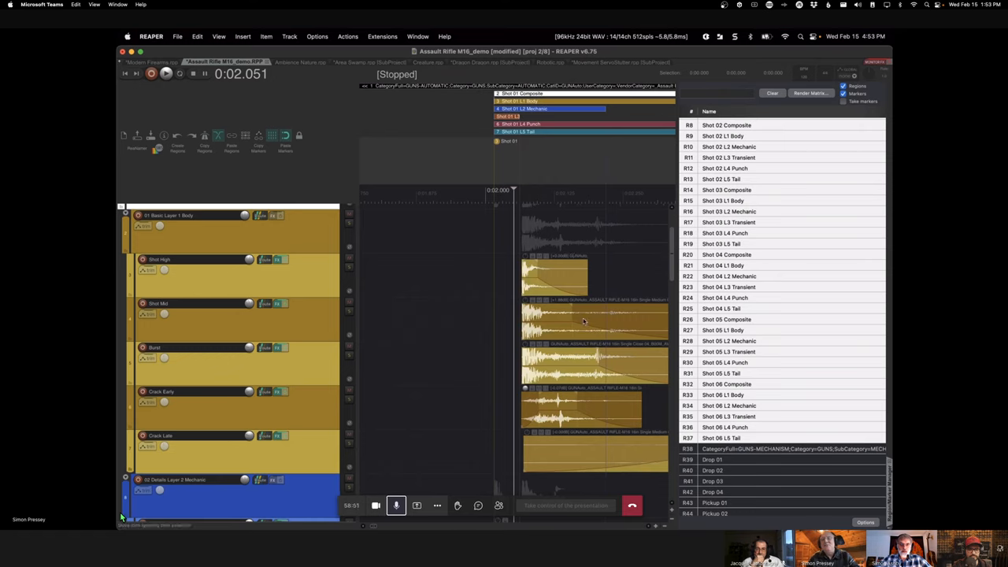
{"action": "mouse_move", "coordinate": [575, 322]}
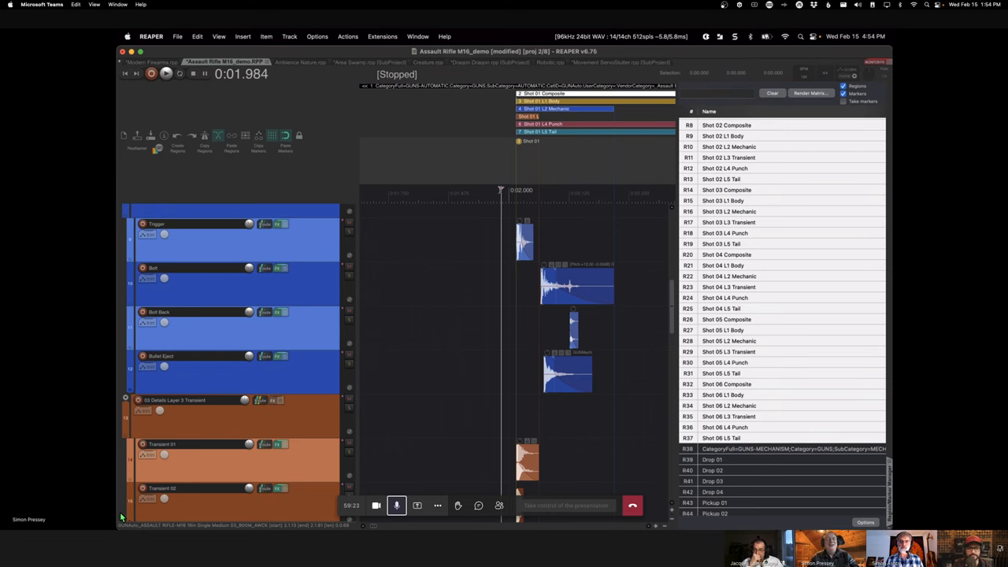
{"action": "left_click", "coordinate": [268, 224]}
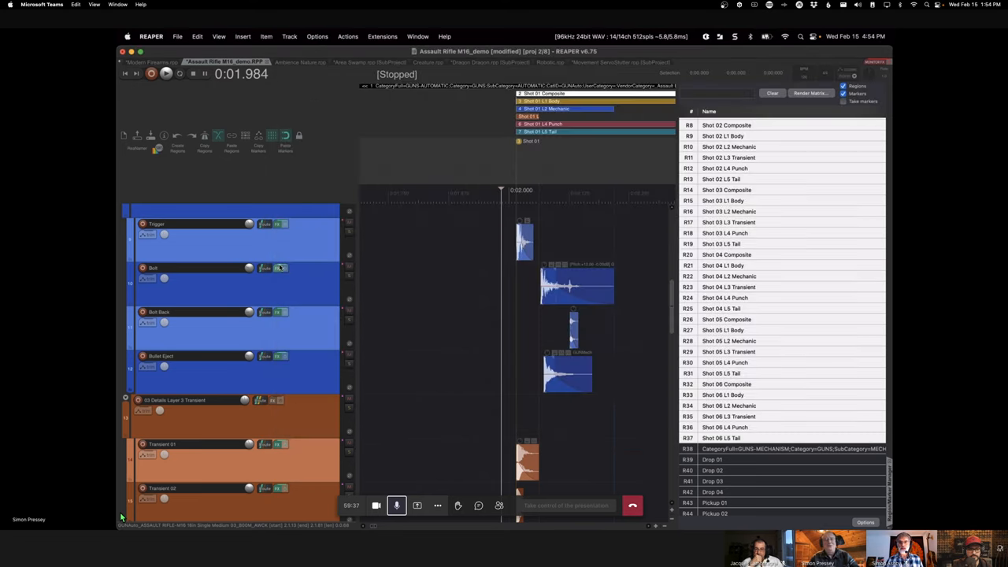
Open the Bolt track's effects and look over the shot regions through the drop and pickup regions
{"action": "left_click", "coordinate": [280, 268]}
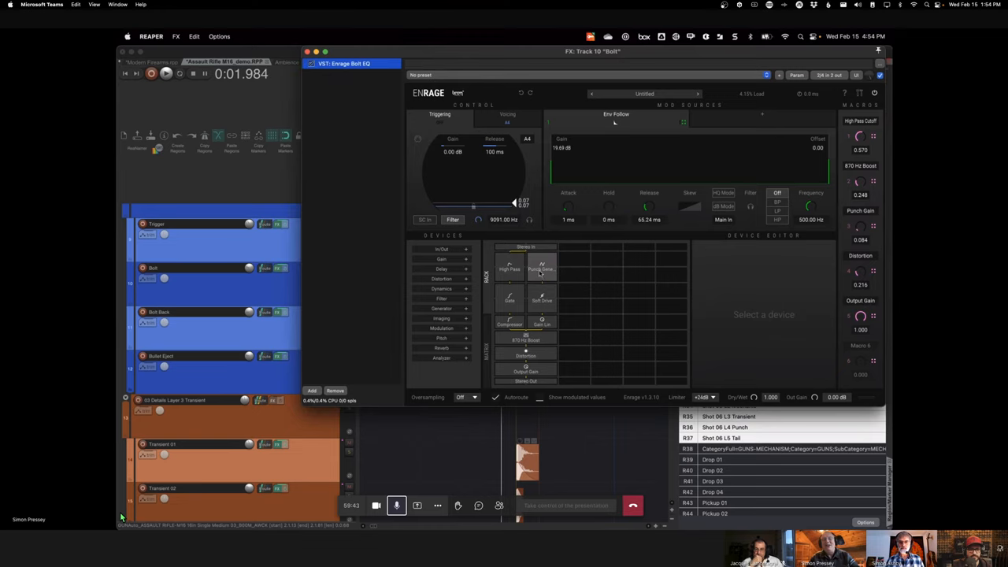
{"action": "left_click", "coordinate": [541, 267]}
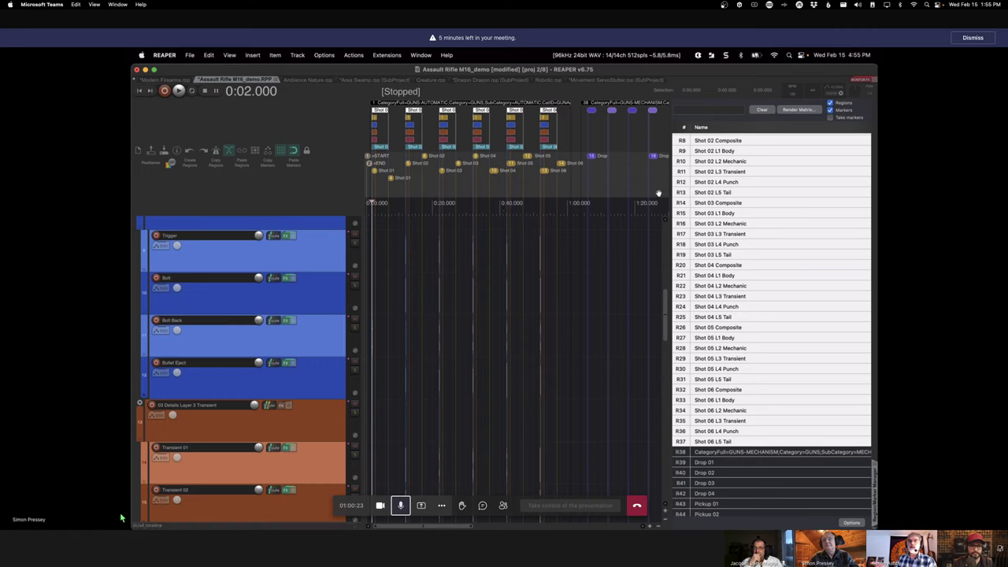
Filter the region list by 'com' and jump to the Shot 06 Composite region
{"action": "left_click", "coordinate": [709, 109]}
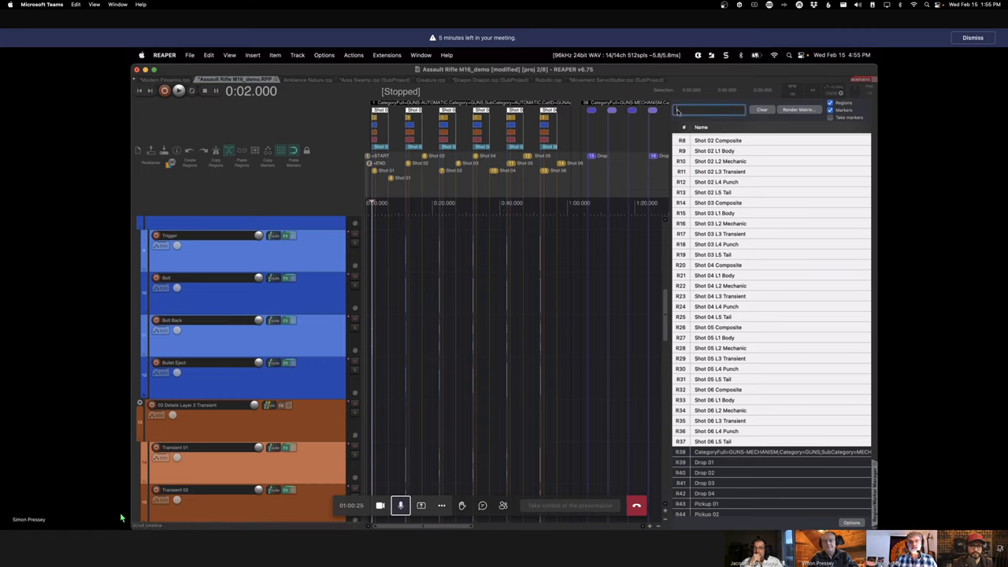
{"action": "type", "text": "com"}
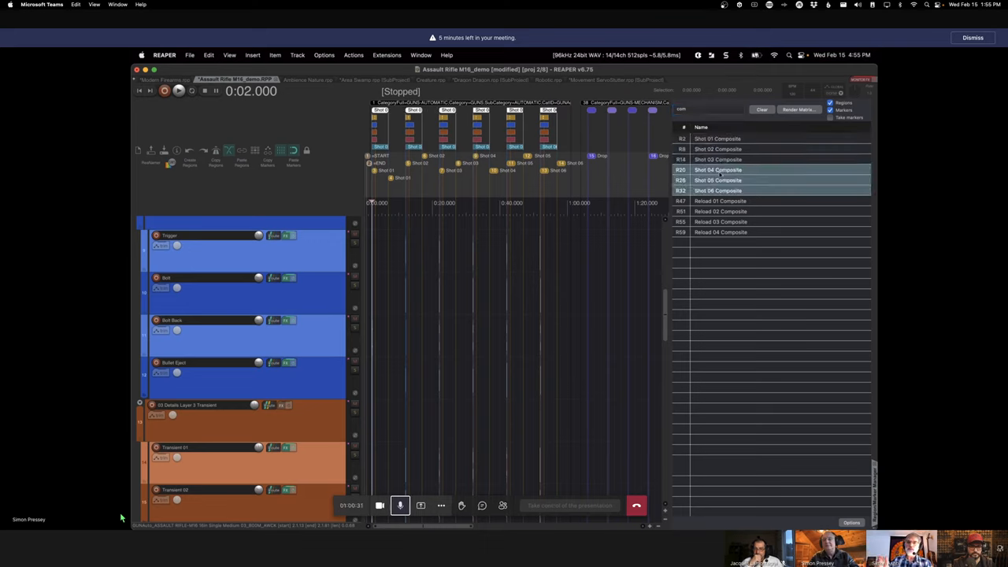
{"action": "left_click", "coordinate": [718, 191]}
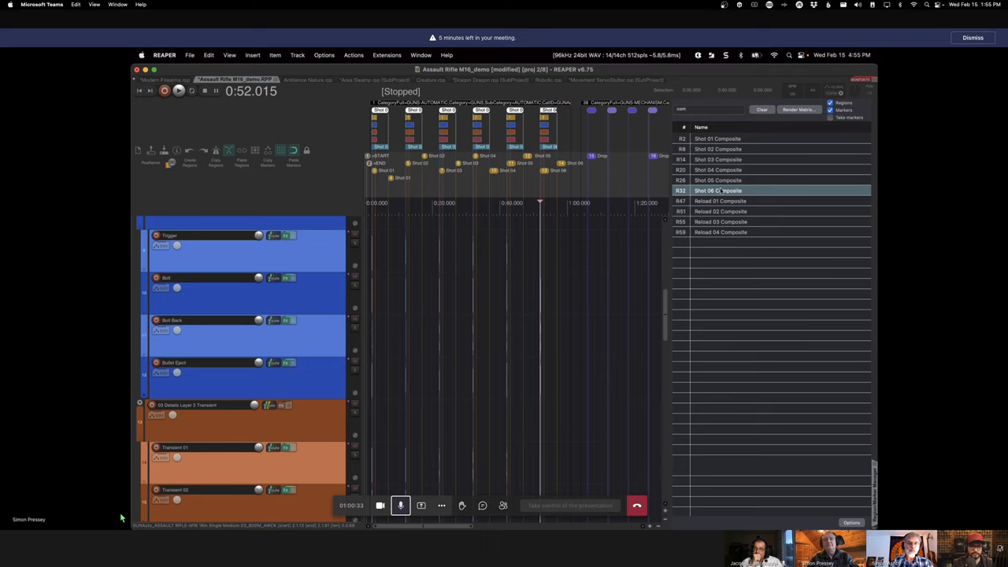
{"action": "left_click", "coordinate": [387, 55]}
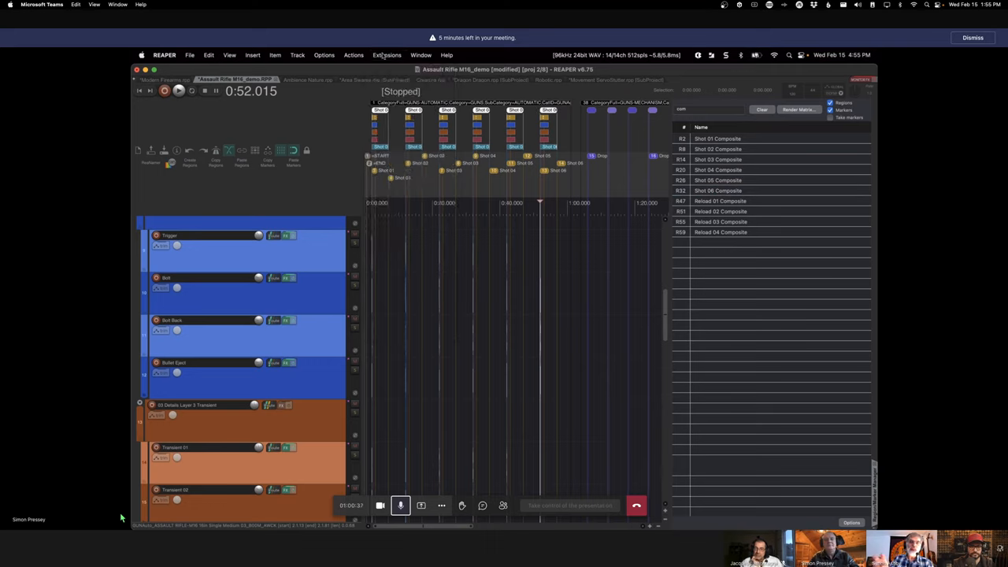
Launch ReaWwise from Extensions and bring its transfer window over the M16_demo project
{"action": "left_click", "coordinate": [386, 55]}
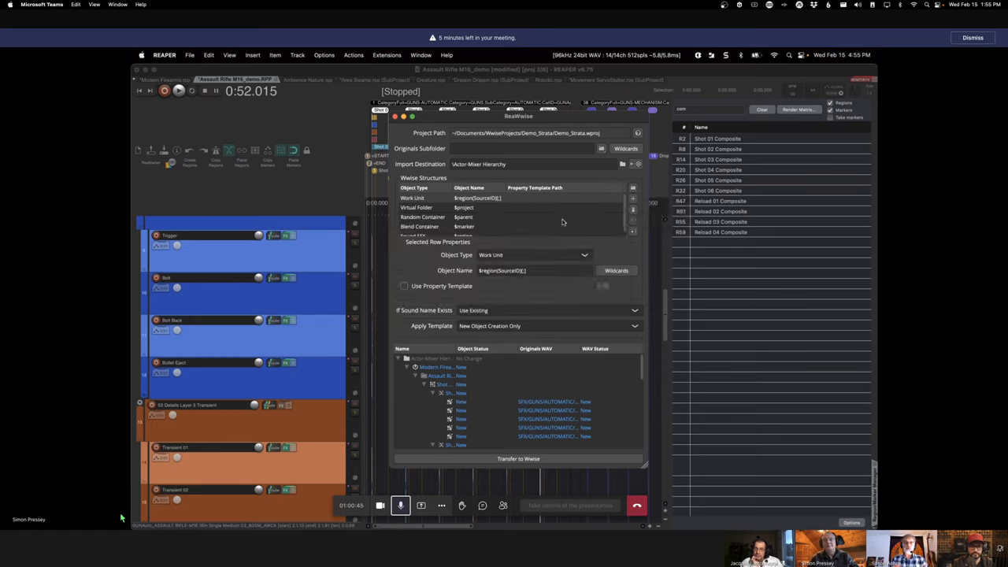
{"action": "mouse_move", "coordinate": [503, 294]}
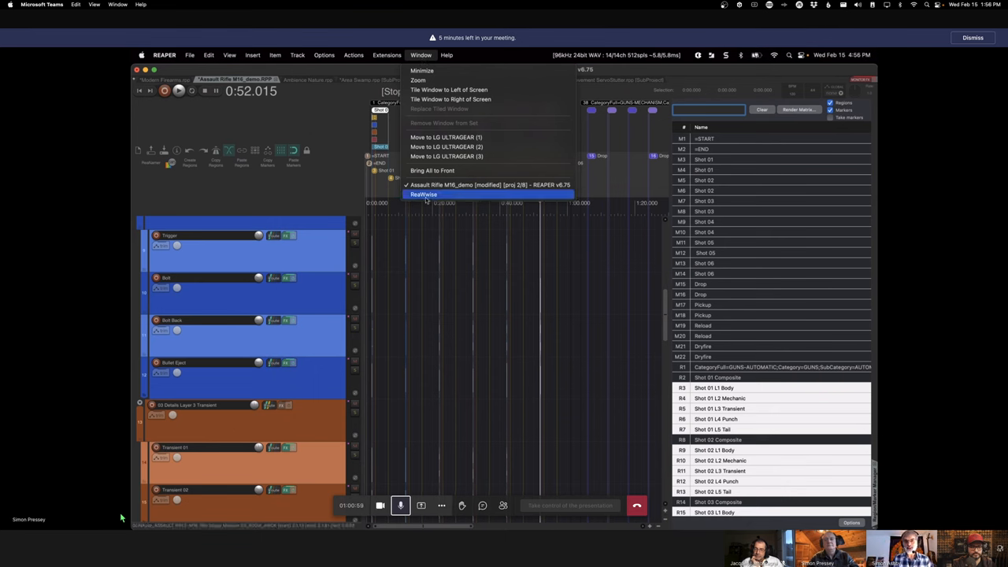
{"action": "left_click", "coordinate": [424, 195]}
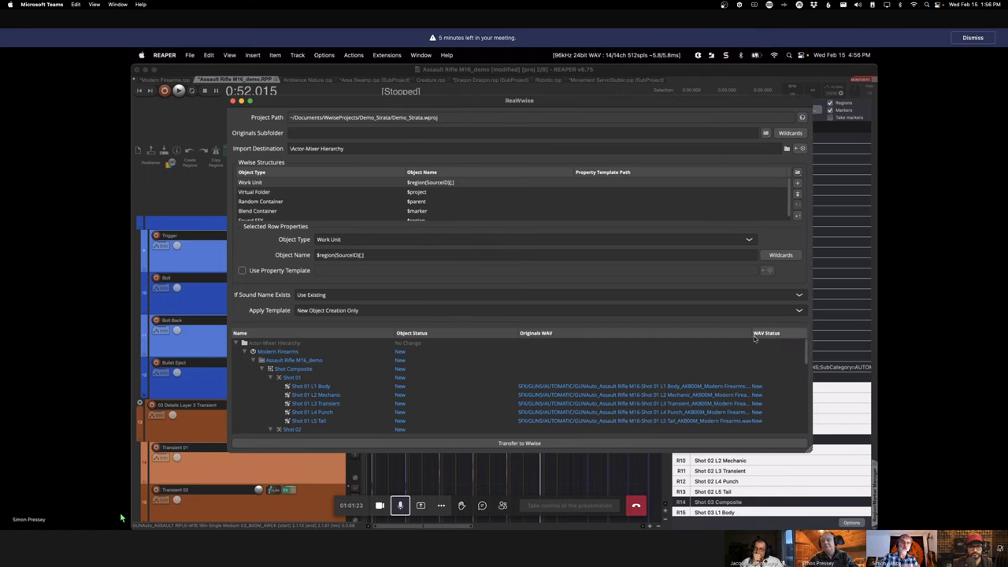
Dismiss the 30-file region render settings without rendering, then reopen ReaWwise from Window
{"action": "left_click", "coordinate": [973, 37]}
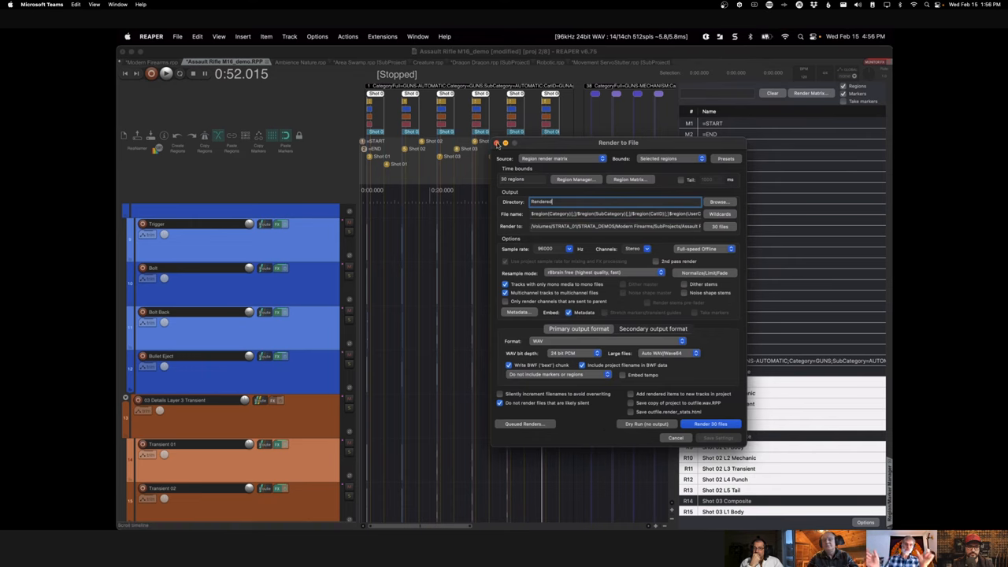
{"action": "left_click", "coordinate": [676, 437]}
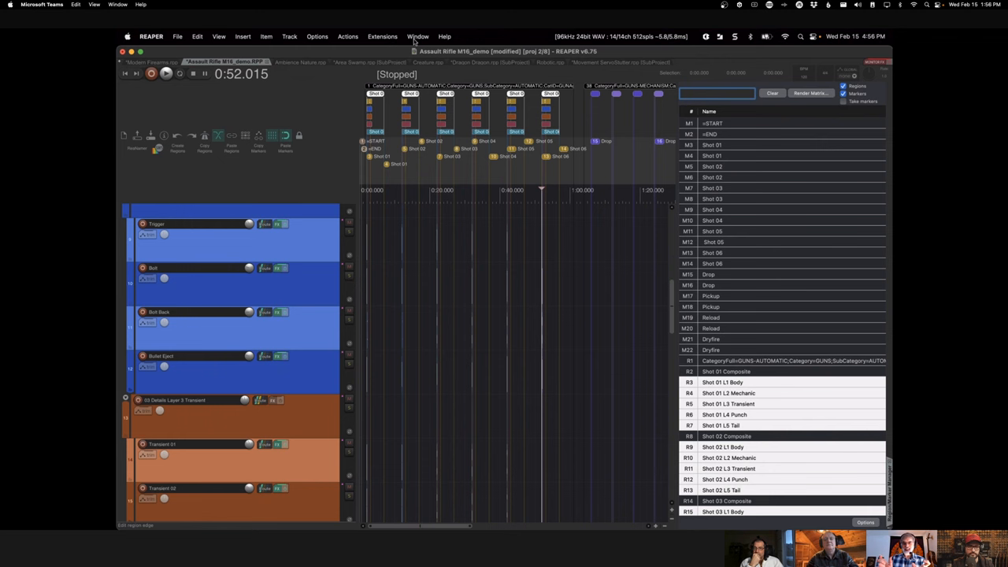
{"action": "left_click", "coordinate": [419, 36]}
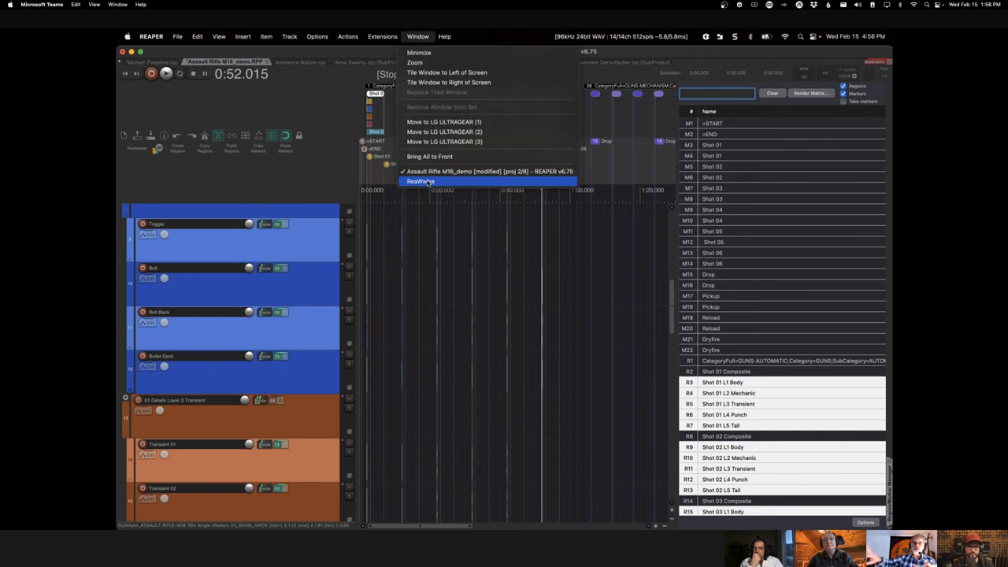
{"action": "left_click", "coordinate": [419, 181]}
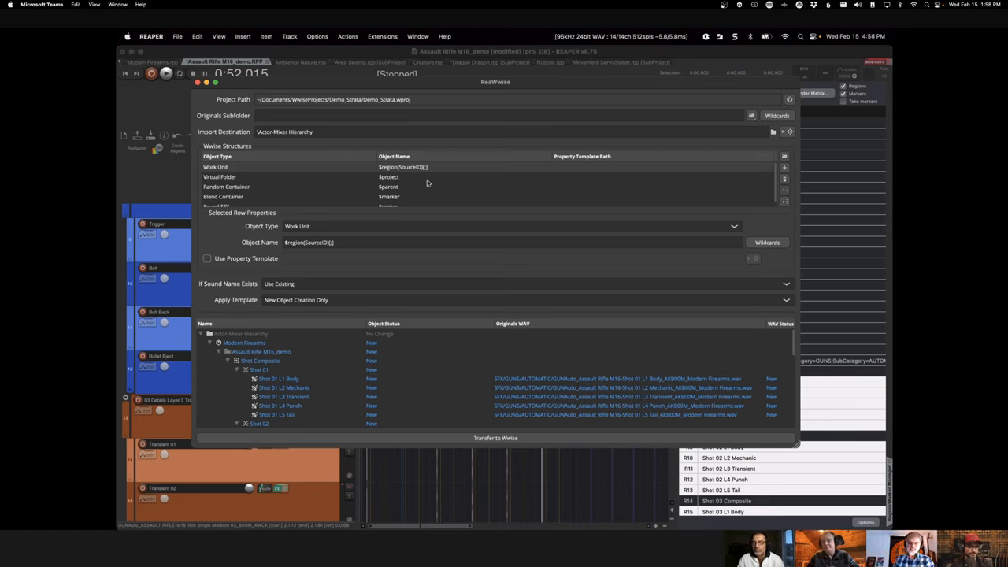
{"action": "mouse_move", "coordinate": [285, 107]}
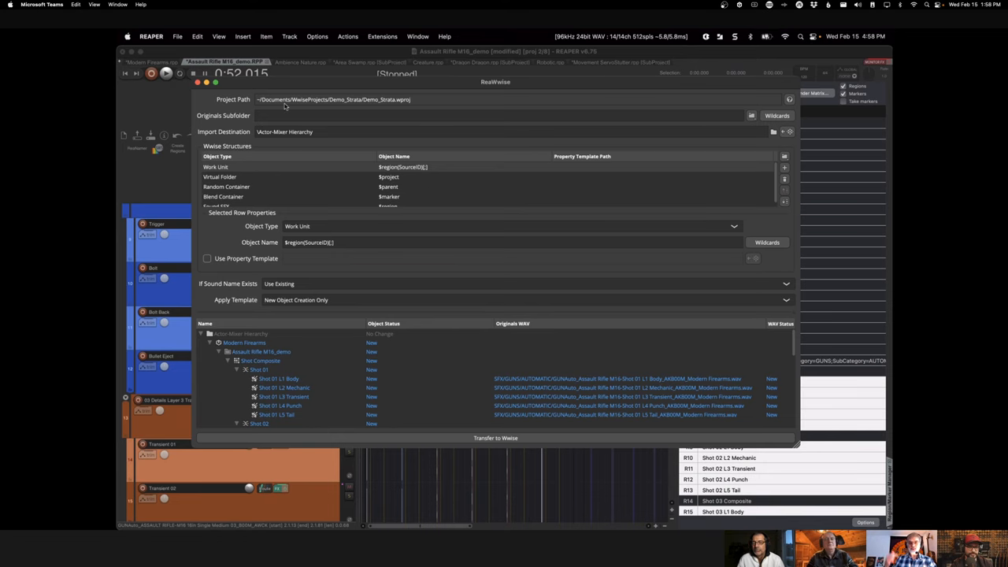
Drag within the ReaWwise window, then scroll down the Strata Sample 01 store page
{"action": "left_click_drag", "start_coordinate": [496, 82], "coordinate": [472, 63]}
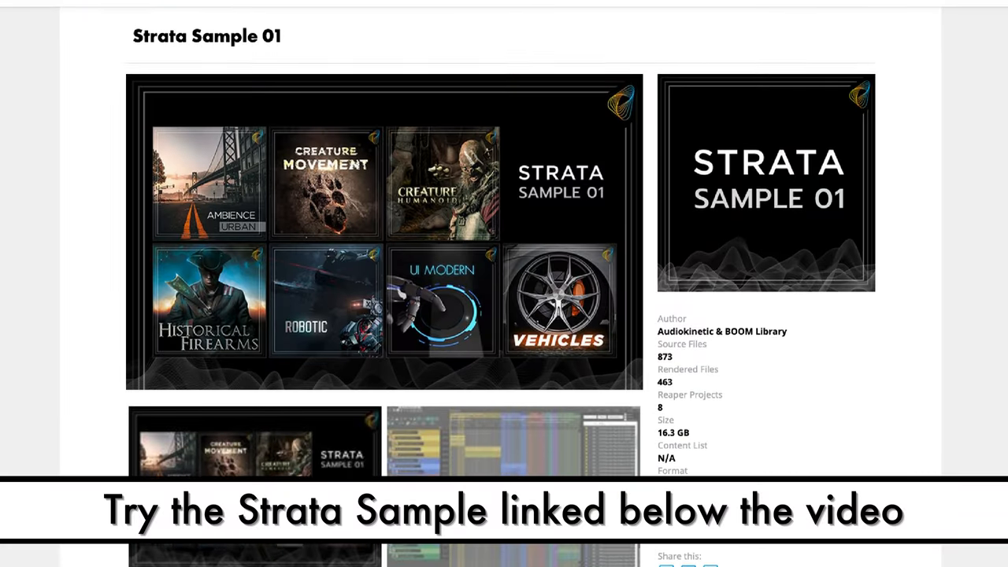
{"action": "scroll", "scroll_direction": "down", "scroll_amount": 3}
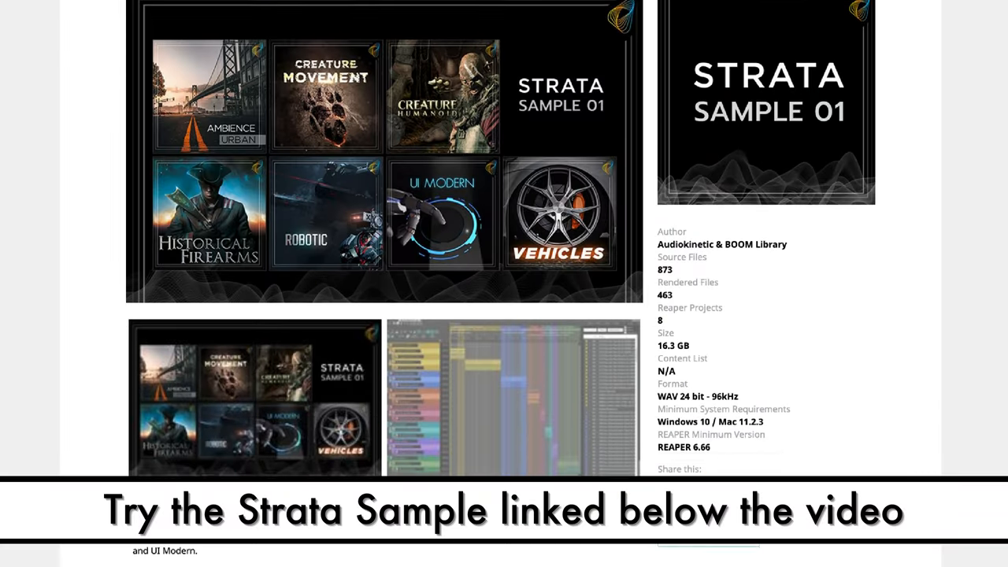